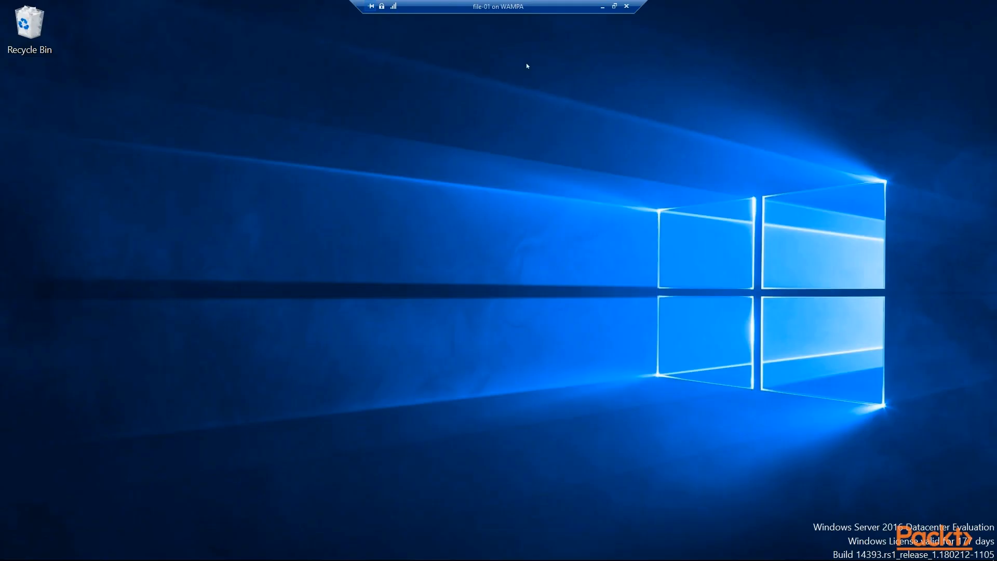
mouse_move(354, 117)
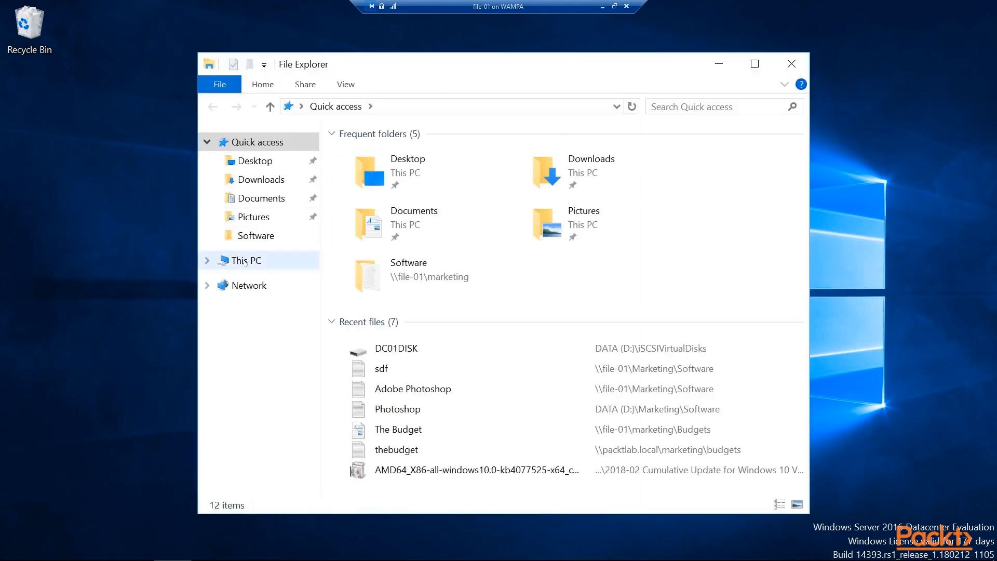
Step: Make a new folder named 'Staff Documents' on the DATA (D:) drive
left_click(246, 260)
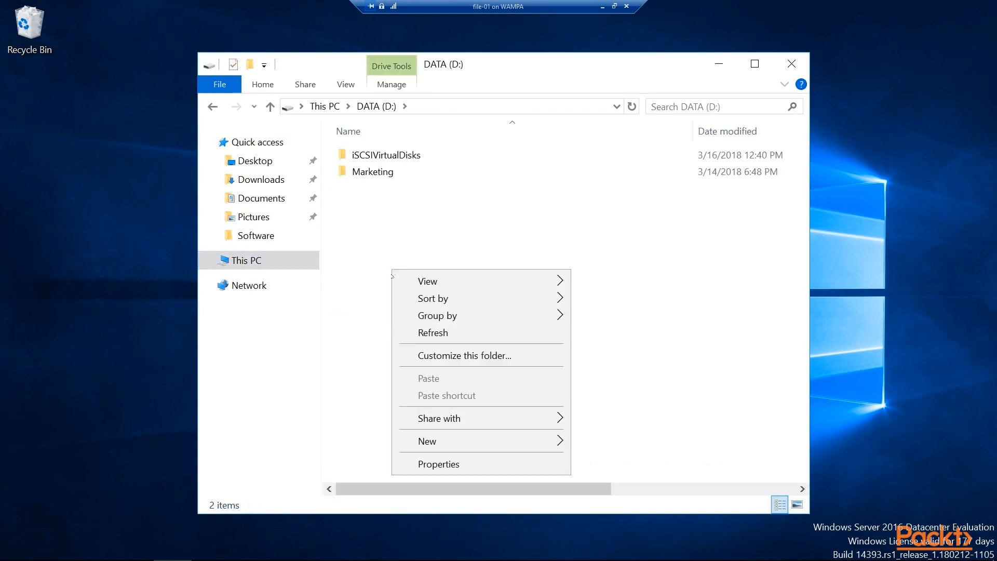
left_click(438, 441)
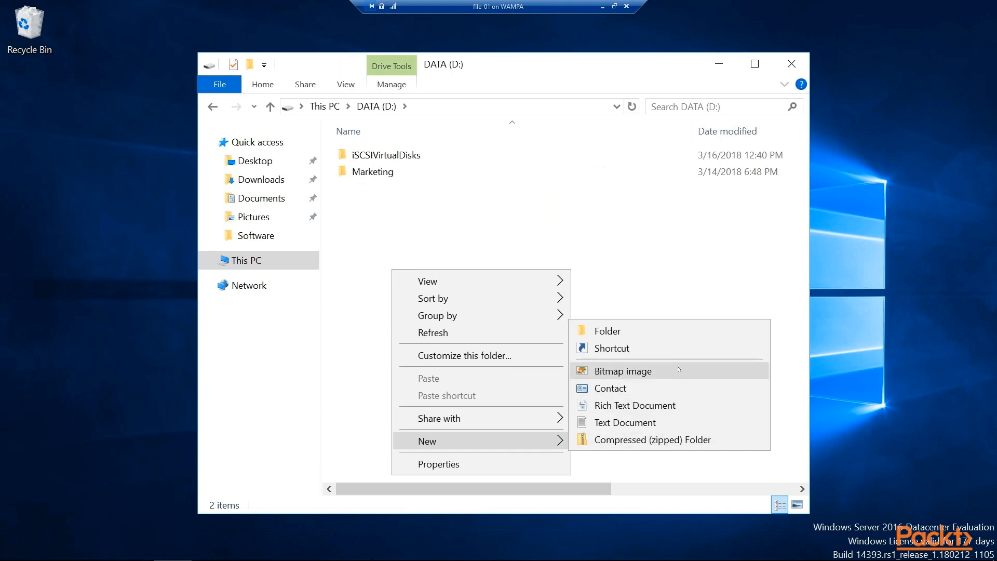
left_click(607, 330)
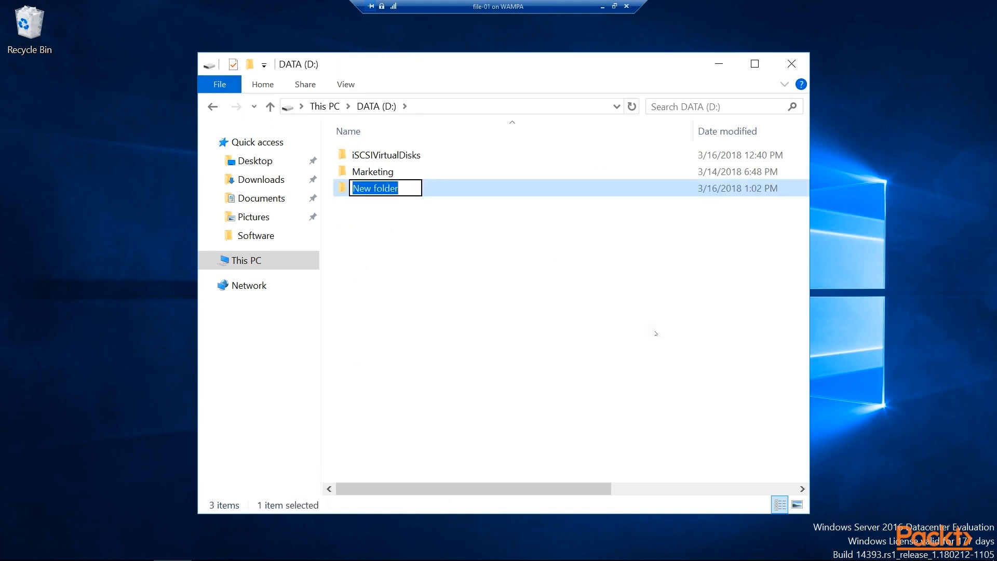
type("Staff Docu")
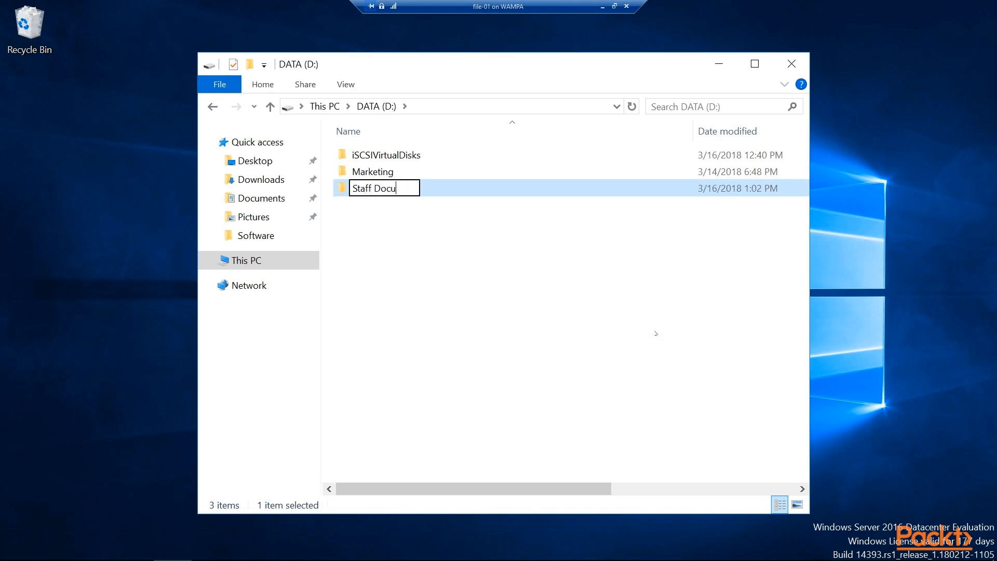
key("Enter")
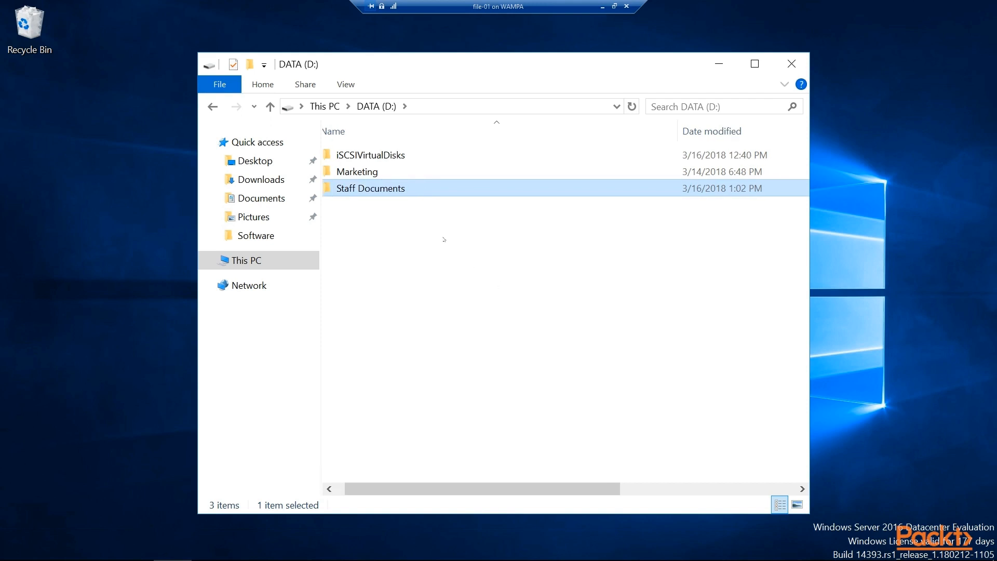
Step: Share Staff Documents from its Properties Sharing tab as \\FILE-01\Staff Documents
right_click(370, 188)
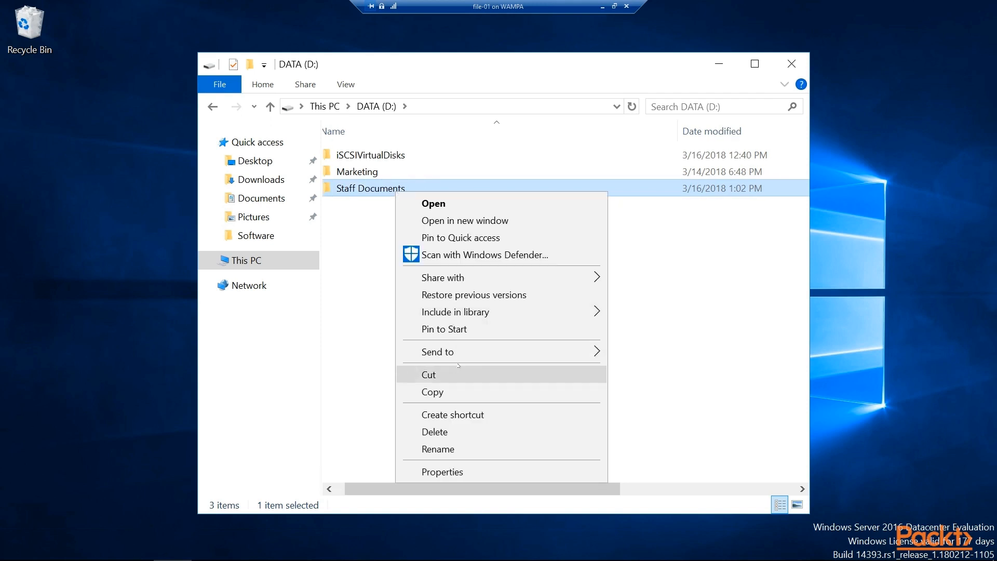
mouse_move(450, 472)
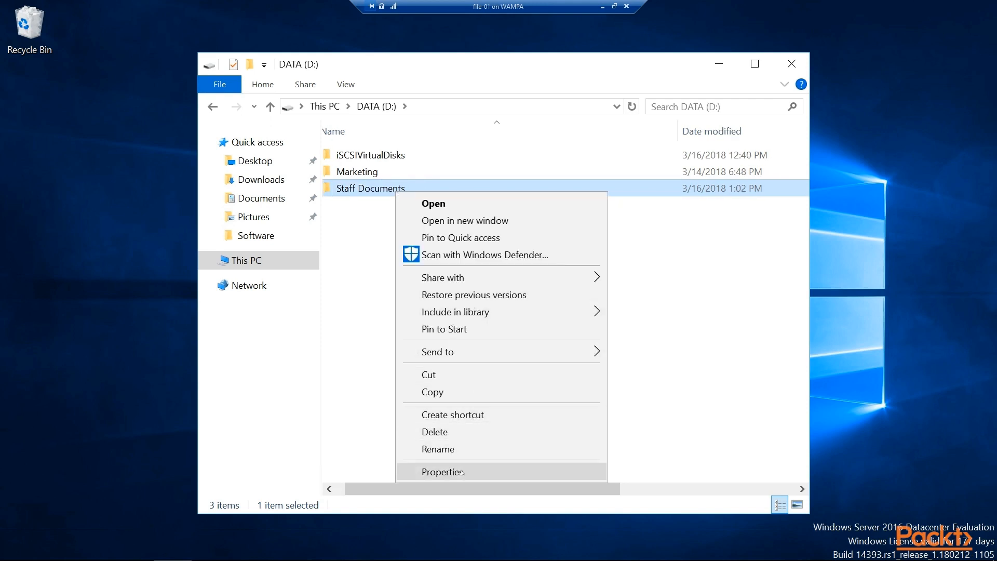
left_click(442, 471)
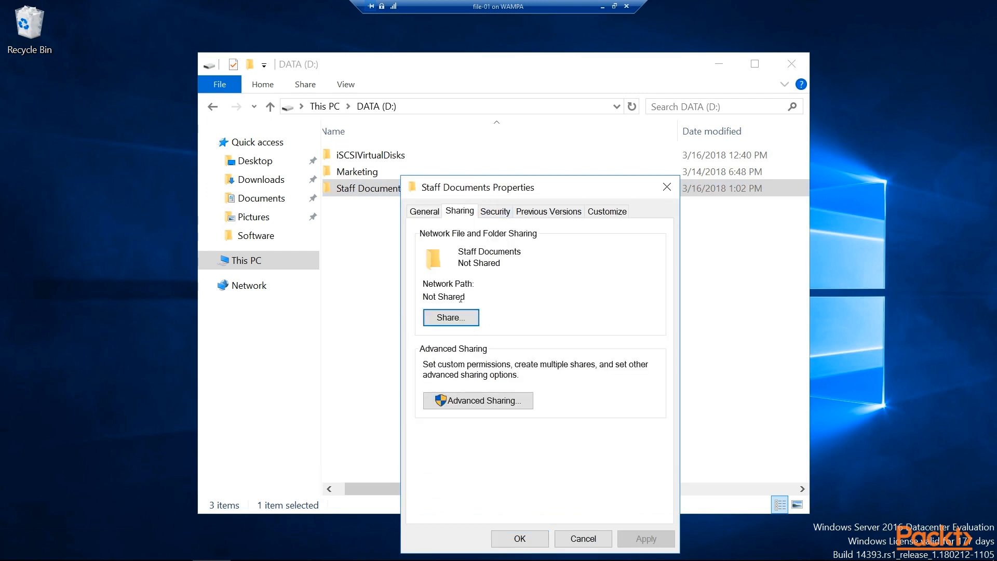
left_click(451, 318)
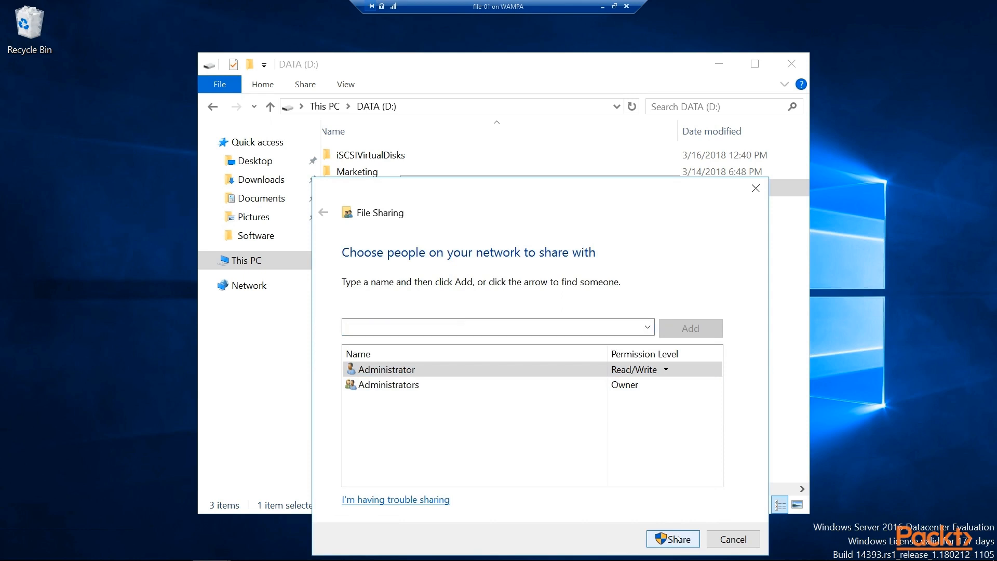
left_click(673, 539)
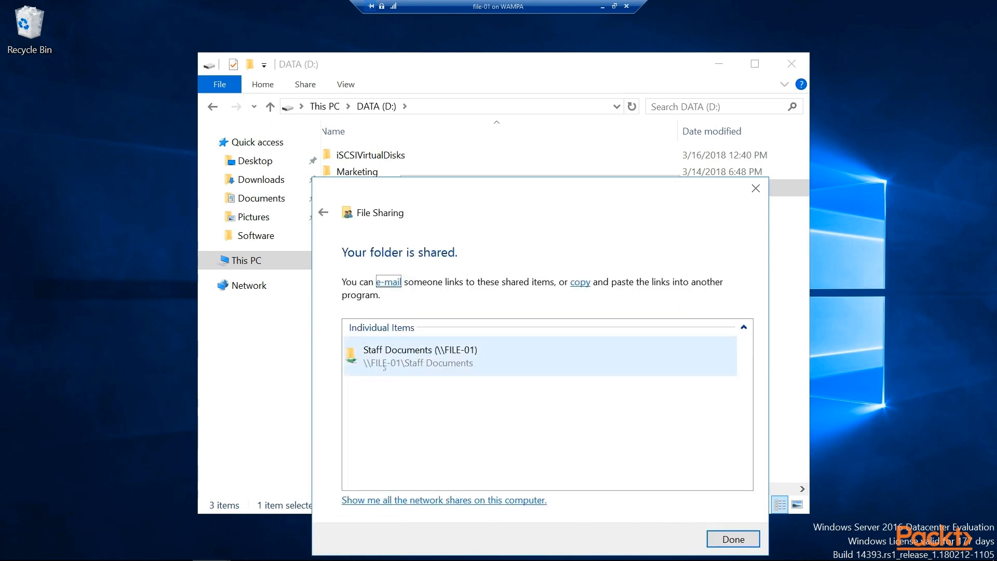
mouse_move(477, 371)
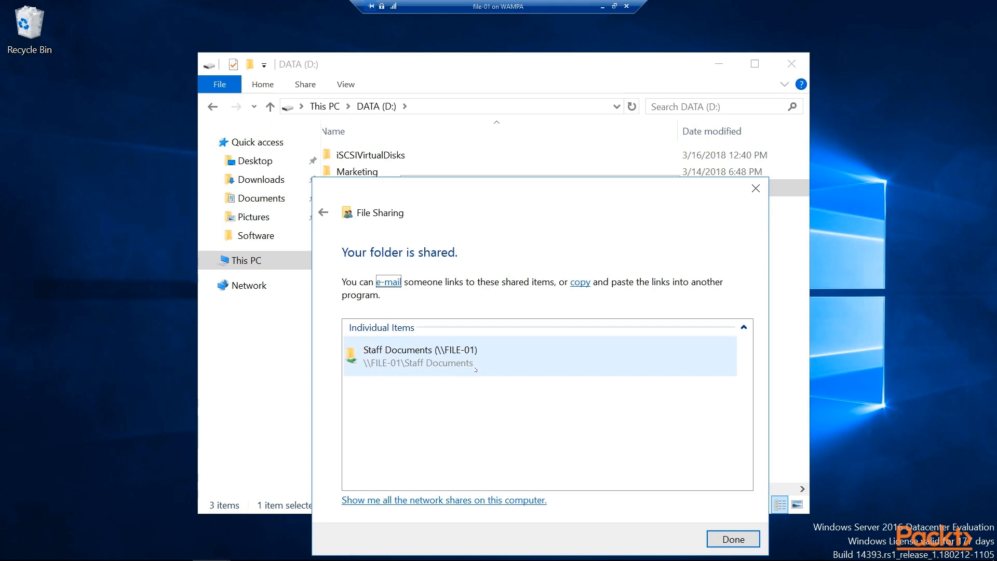
left_click(733, 539)
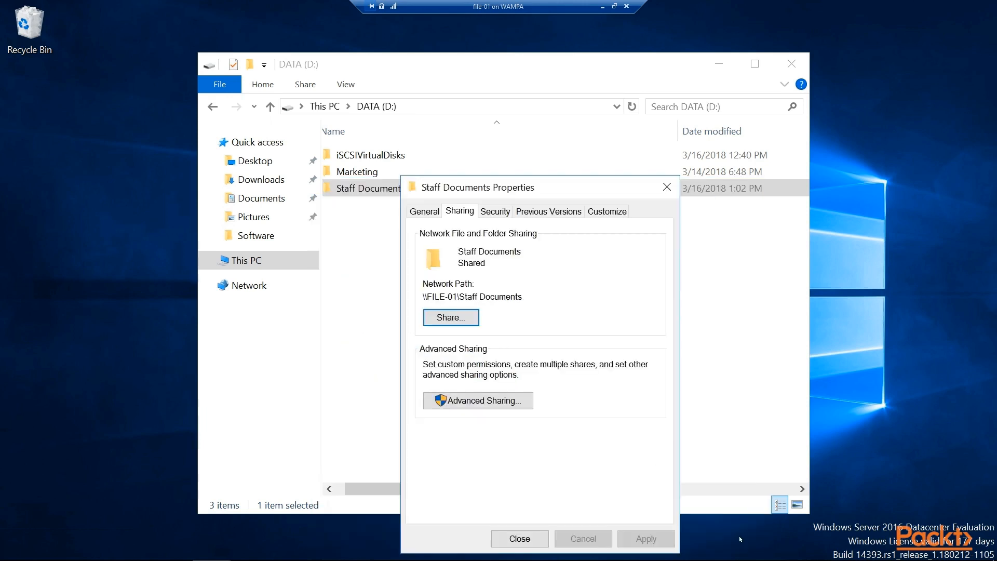
left_click(519, 539)
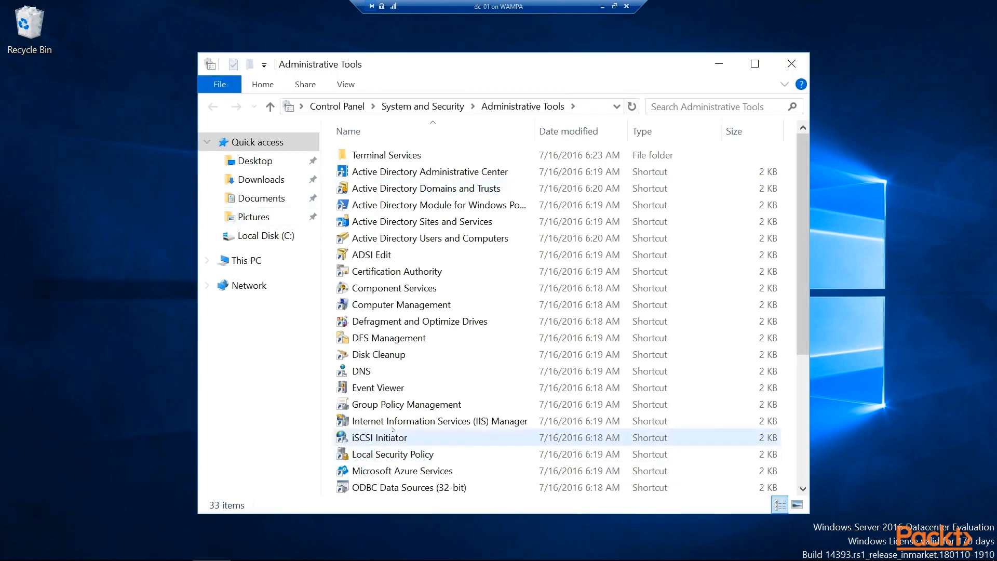
Step: Launch Group Policy Management and select Default Domain Policy under packtlab.local
left_click(406, 404)
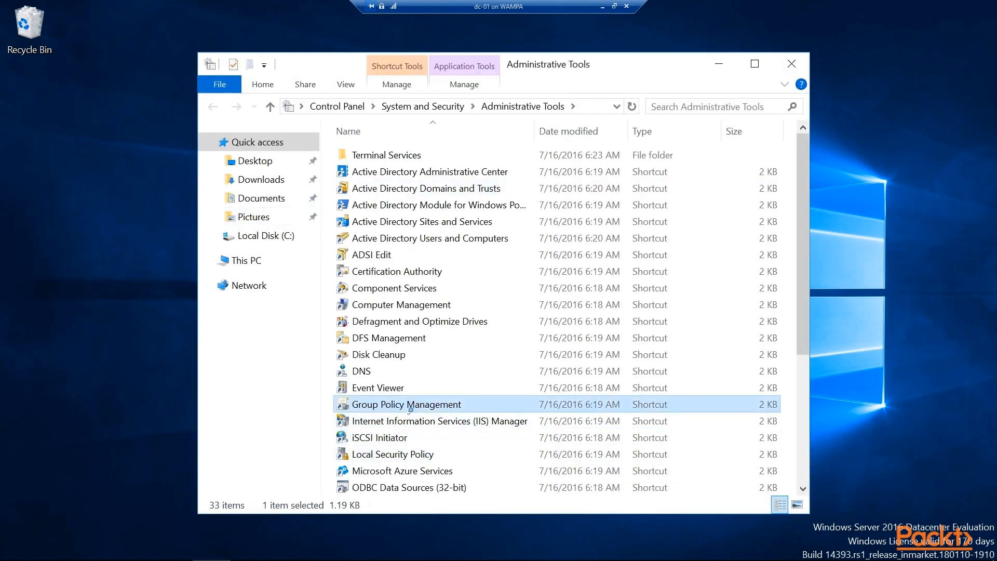
double_click(406, 404)
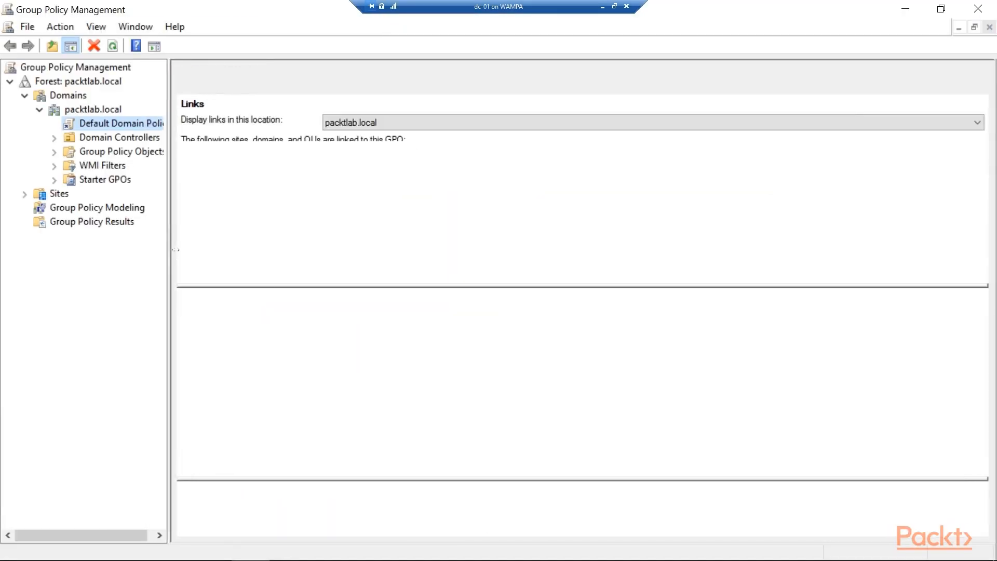
left_click(117, 123)
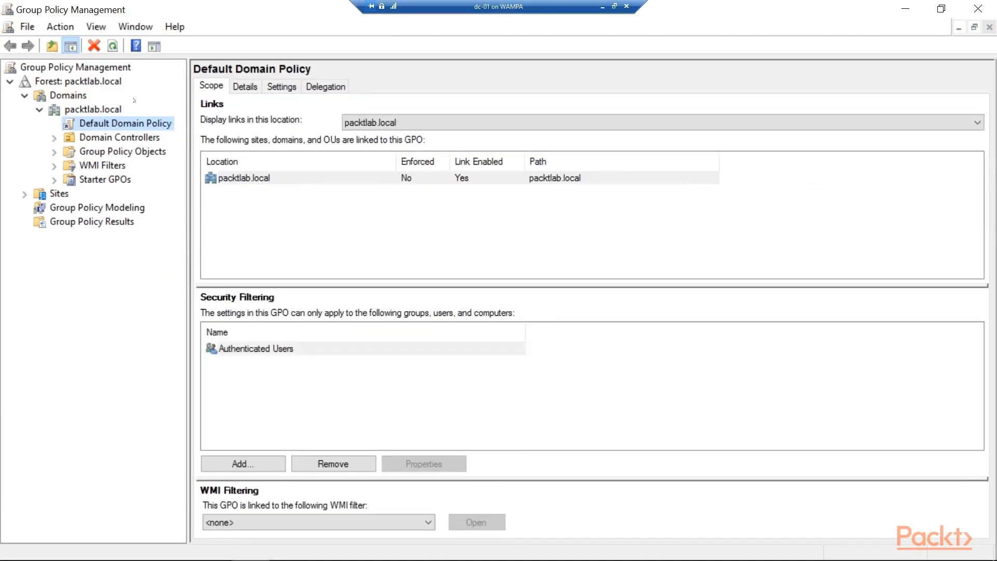
mouse_move(98, 127)
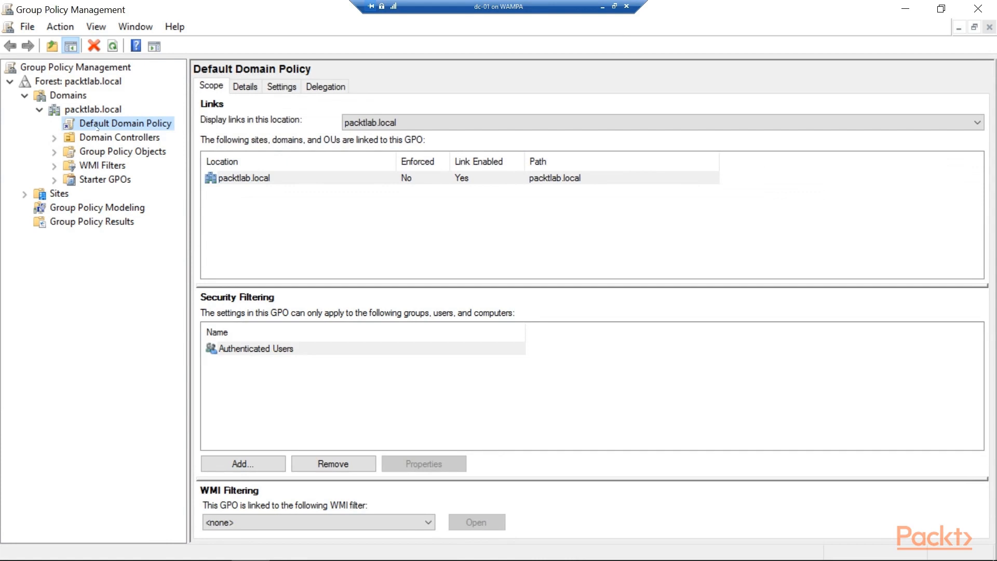
mouse_move(107, 123)
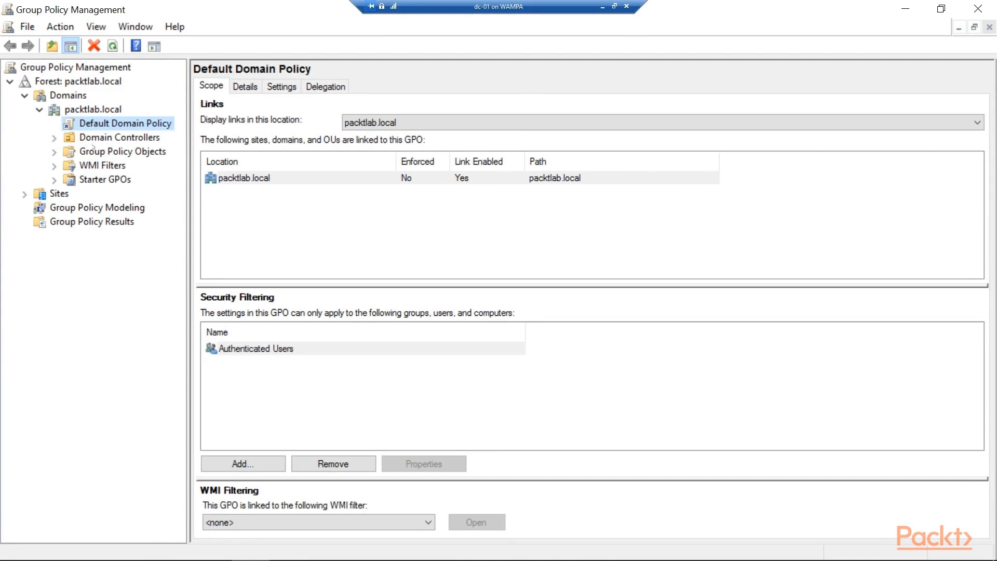
mouse_move(127, 218)
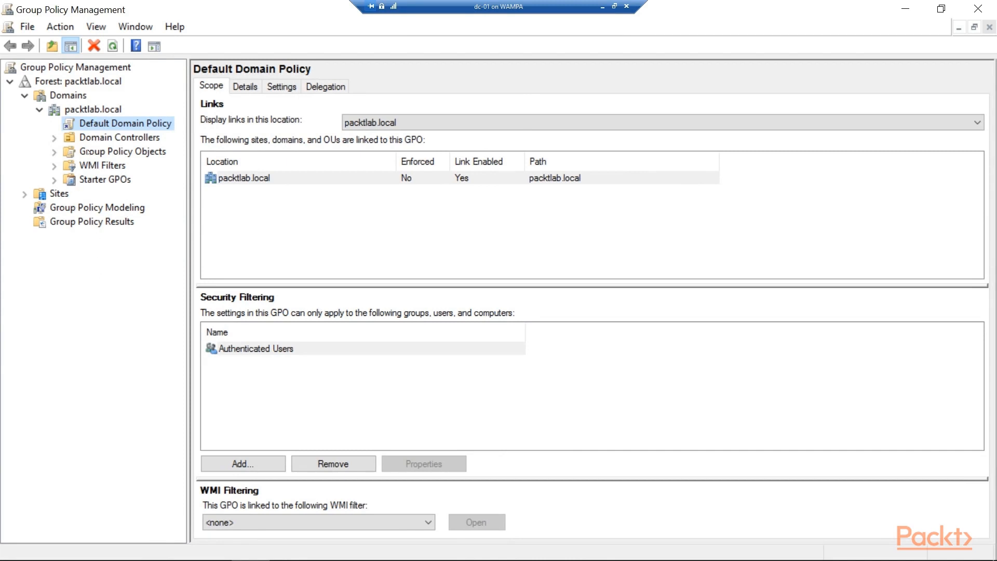
Step: Edit Default Domain Policy and start a new Computer Configuration folder preference
right_click(124, 123)
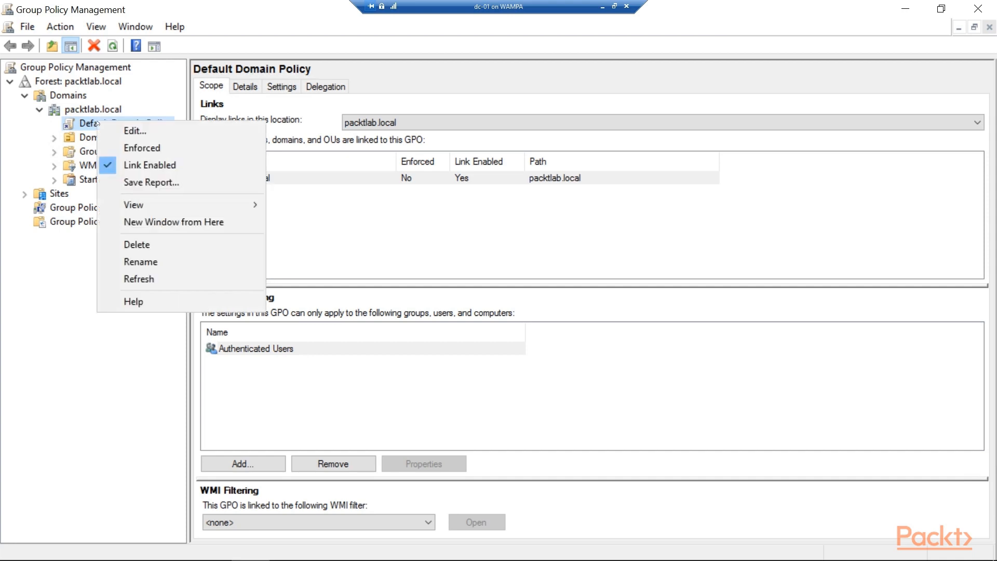
mouse_move(135, 131)
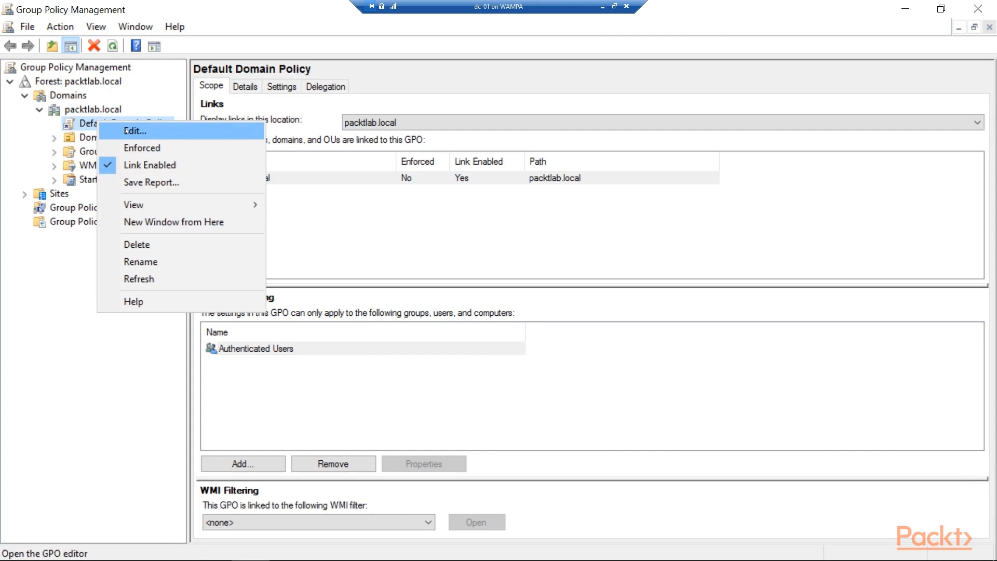
left_click(136, 131)
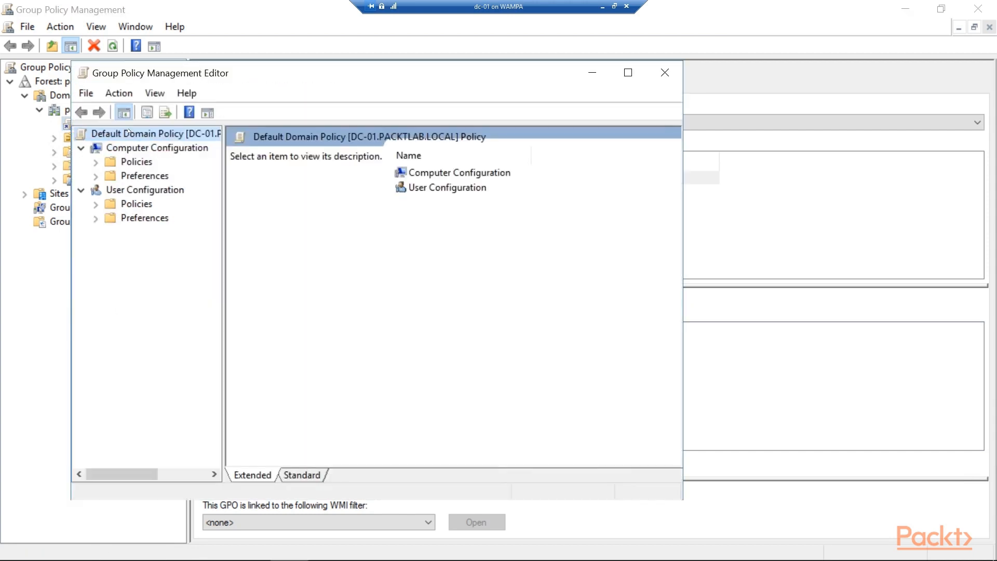
left_click(165, 231)
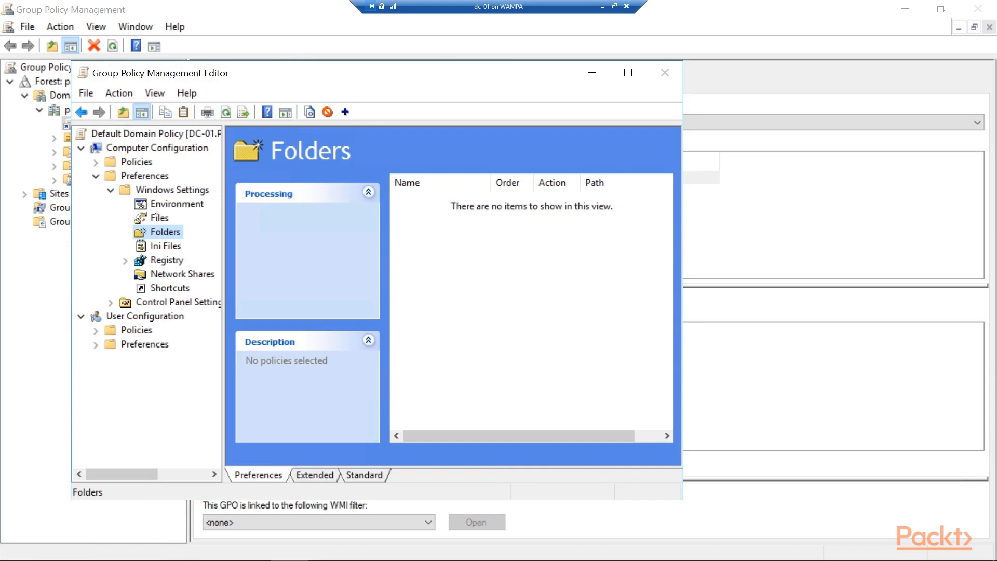
right_click(165, 231)
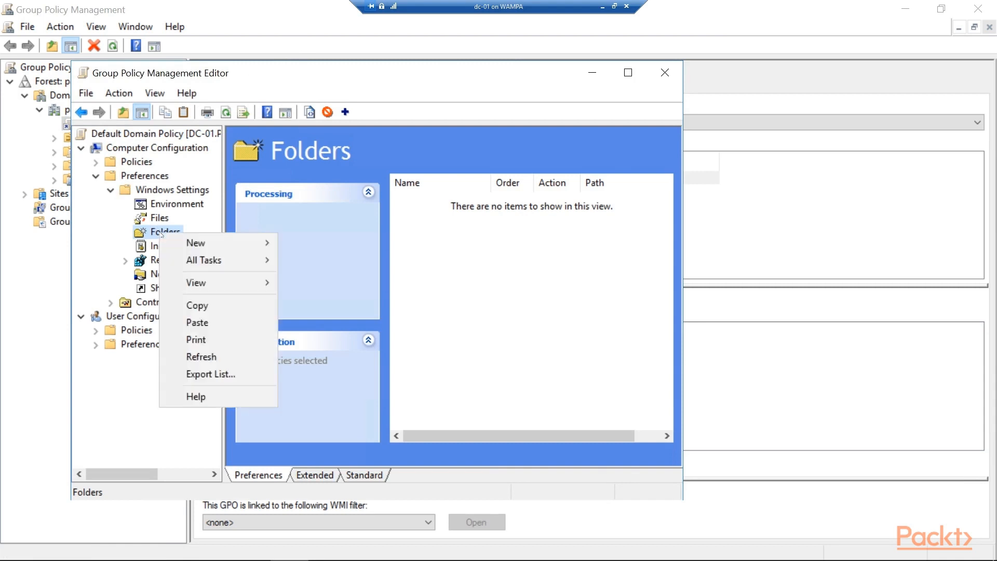
left_click(311, 245)
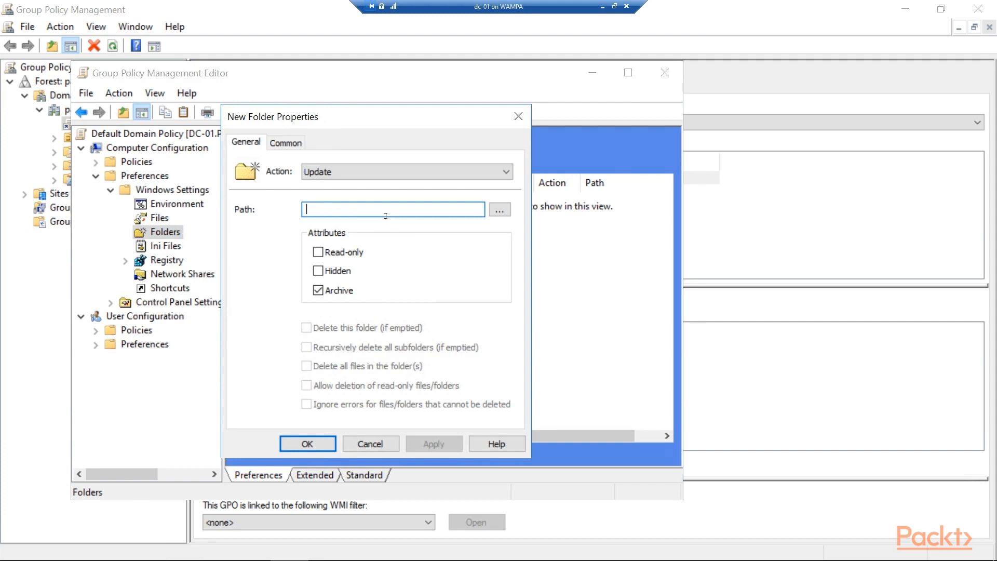
Step: Save a folder preference with path C:\TEMP and Update action, then close the editor
type("C")
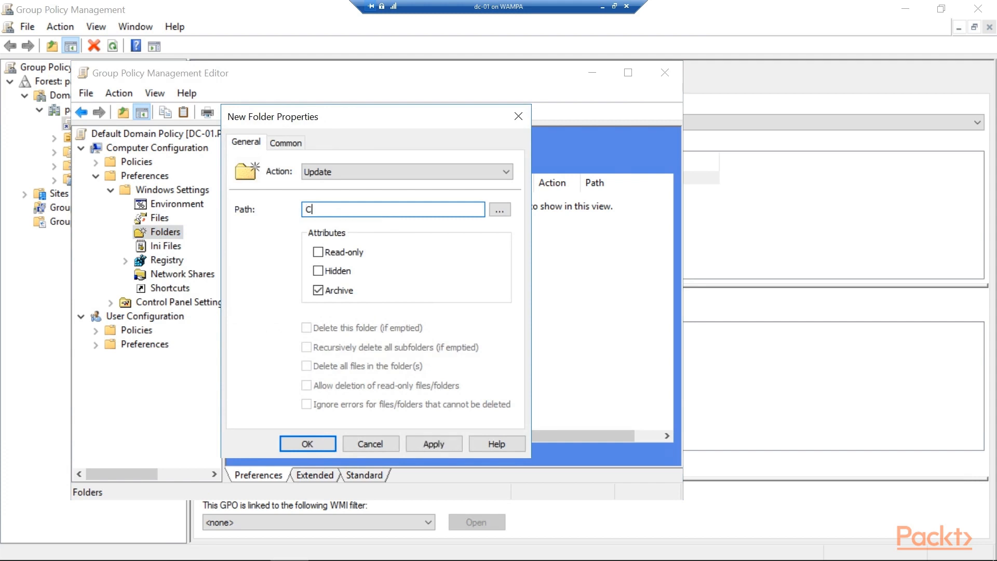
type(":\\")
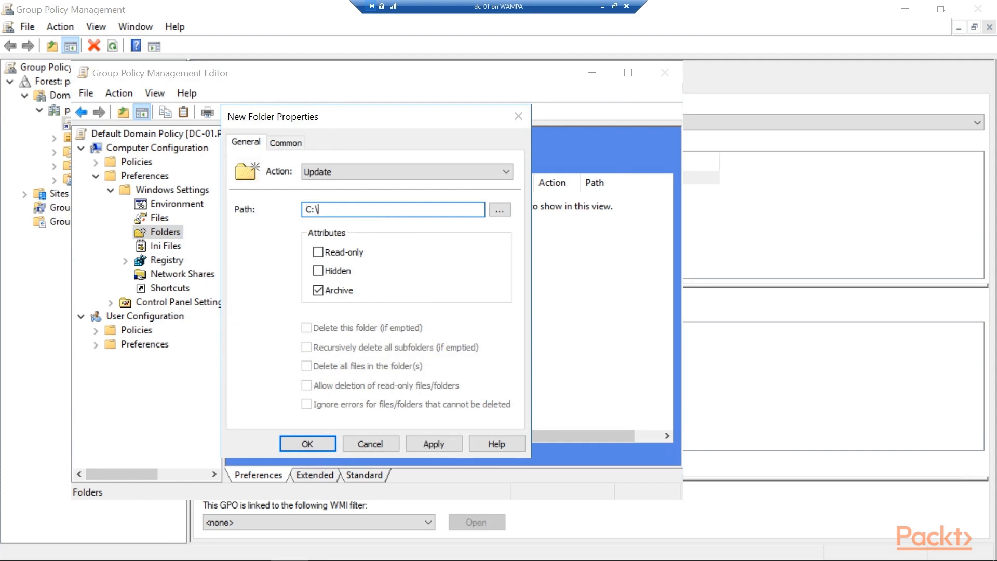
type("TEMP")
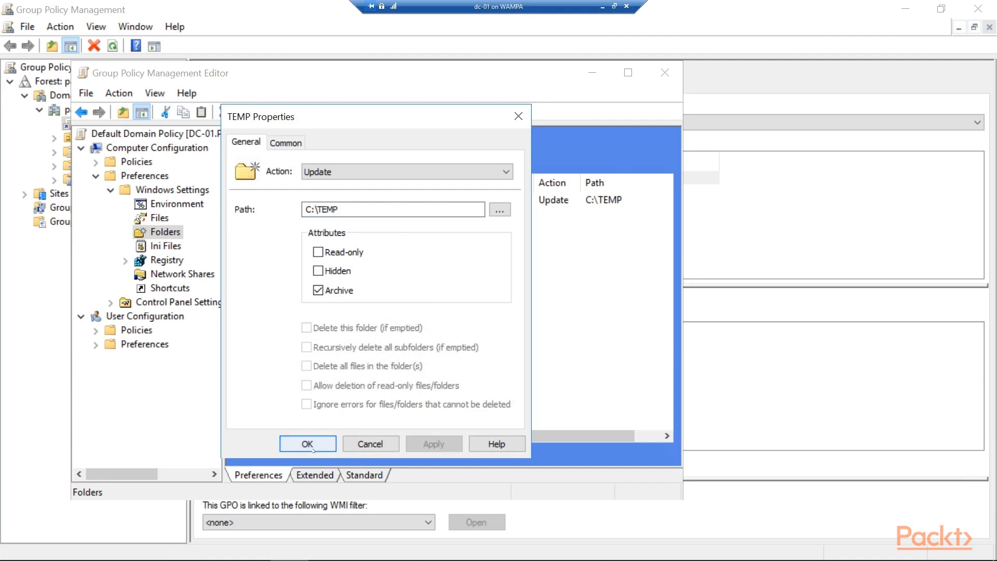
left_click(307, 444)
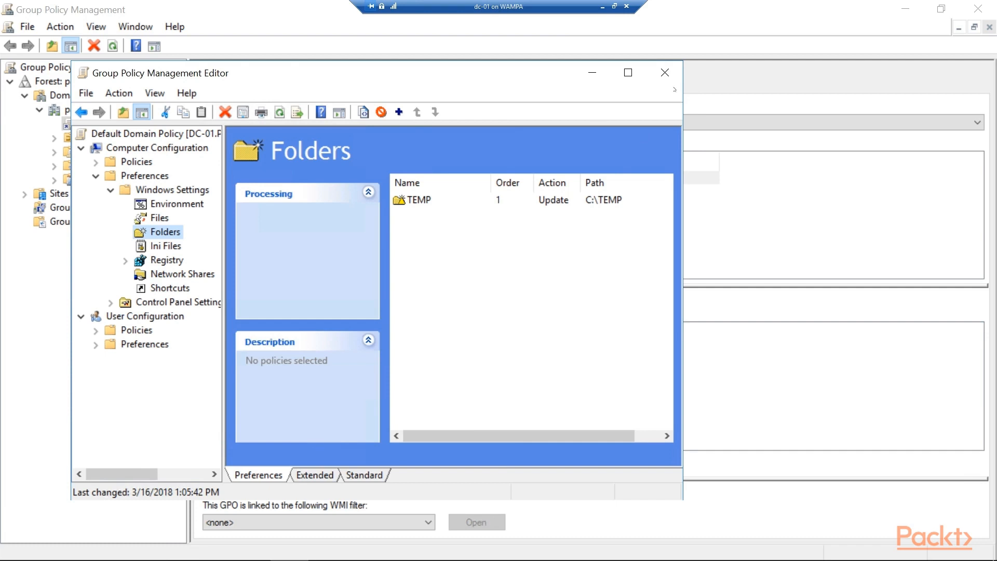
left_click(664, 72)
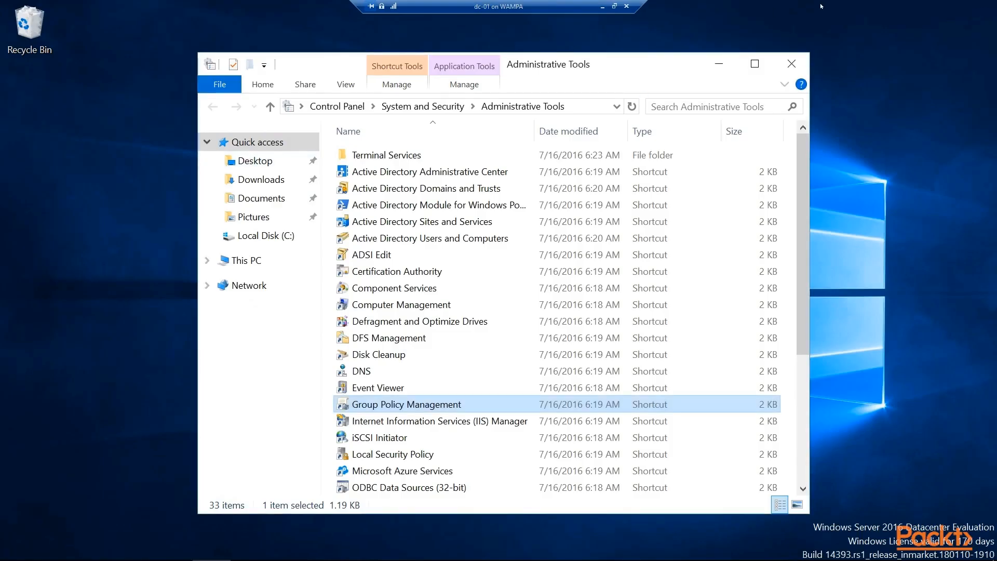
Step: Run gpupdate /force in an administrator Command Prompt
left_click(791, 64)
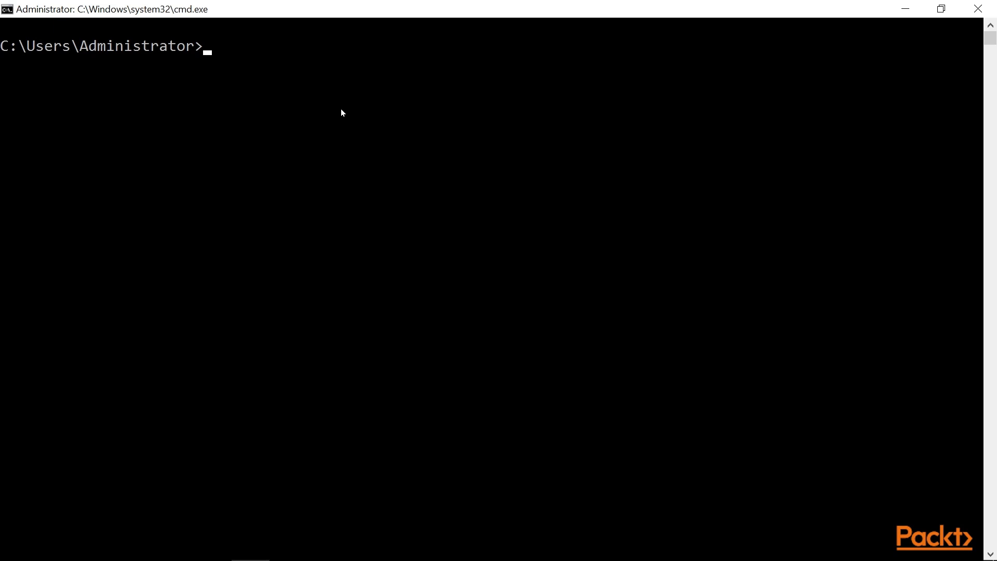
type("gpupdate /")
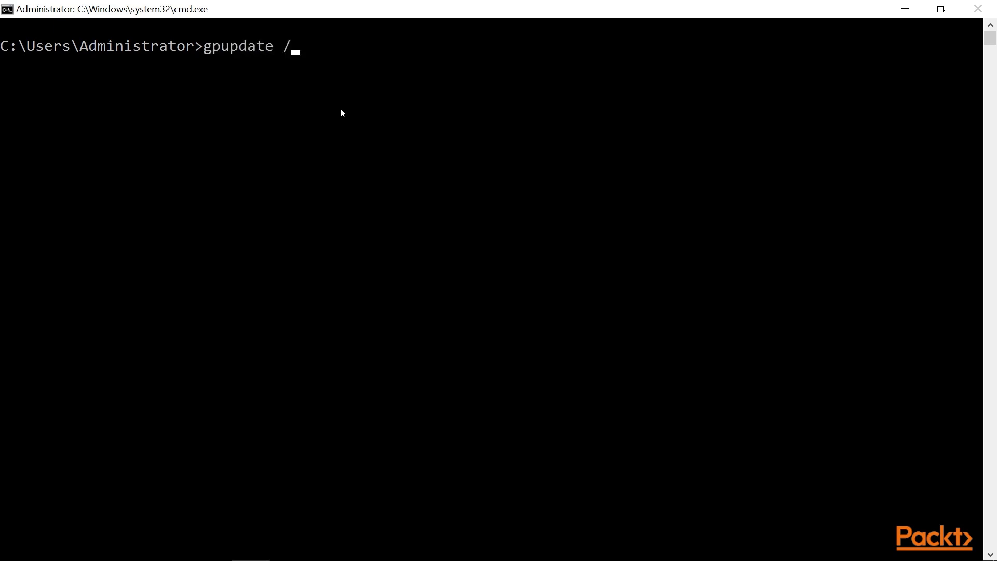
type("forc")
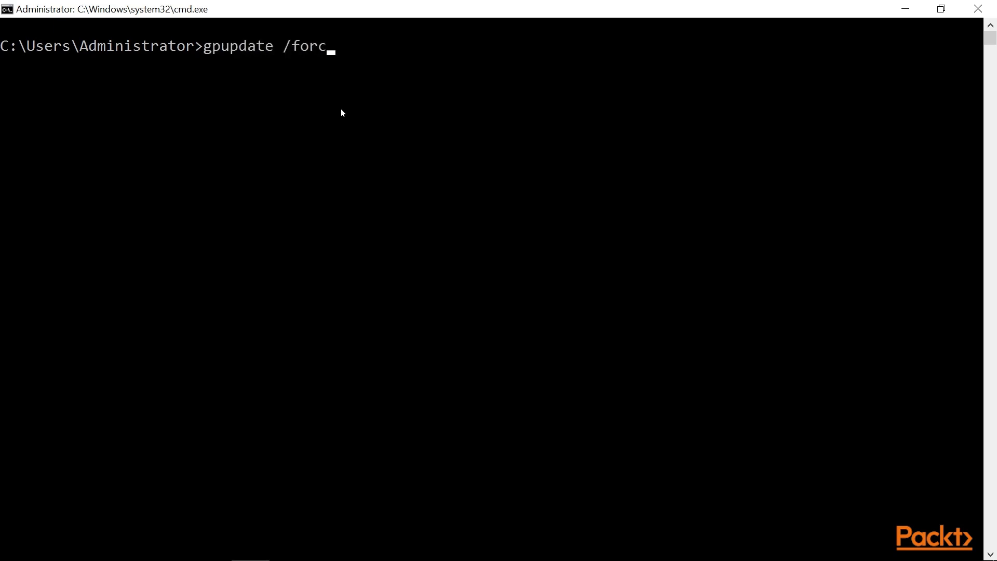
key("Enter")
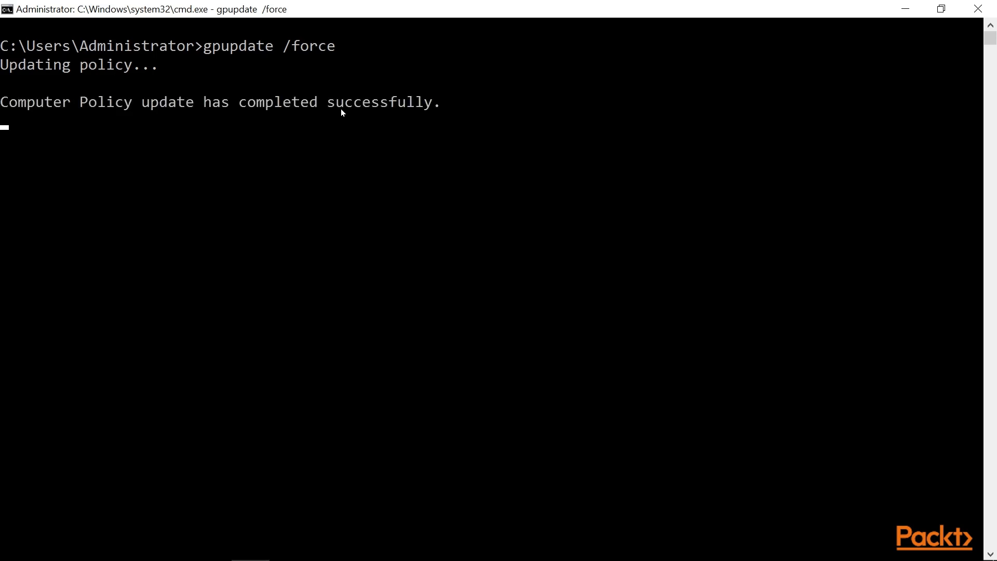
mouse_move(497, 111)
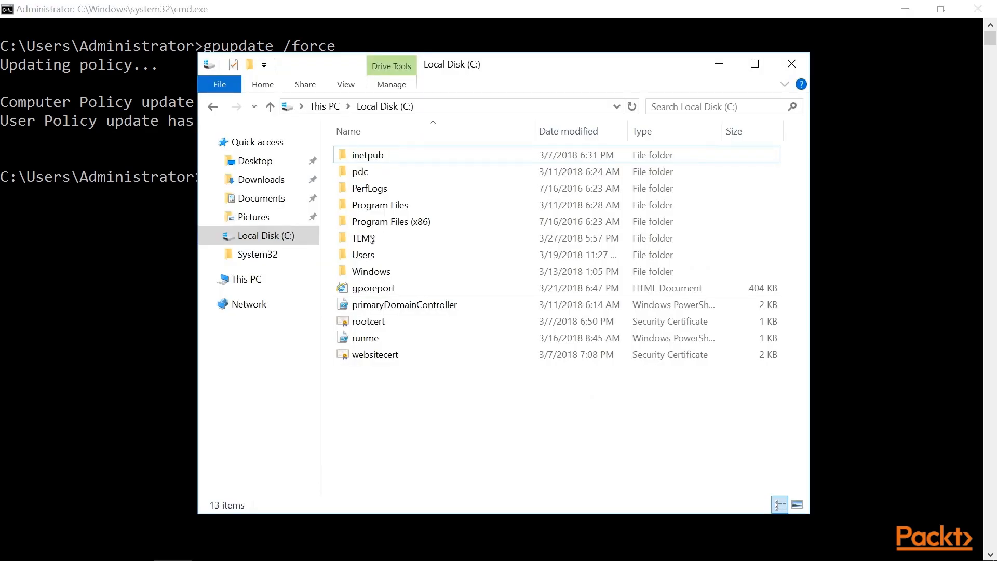
Step: Check that TEMP exists on Local Disk (C:), then delete the TEMP folder
left_click(363, 238)
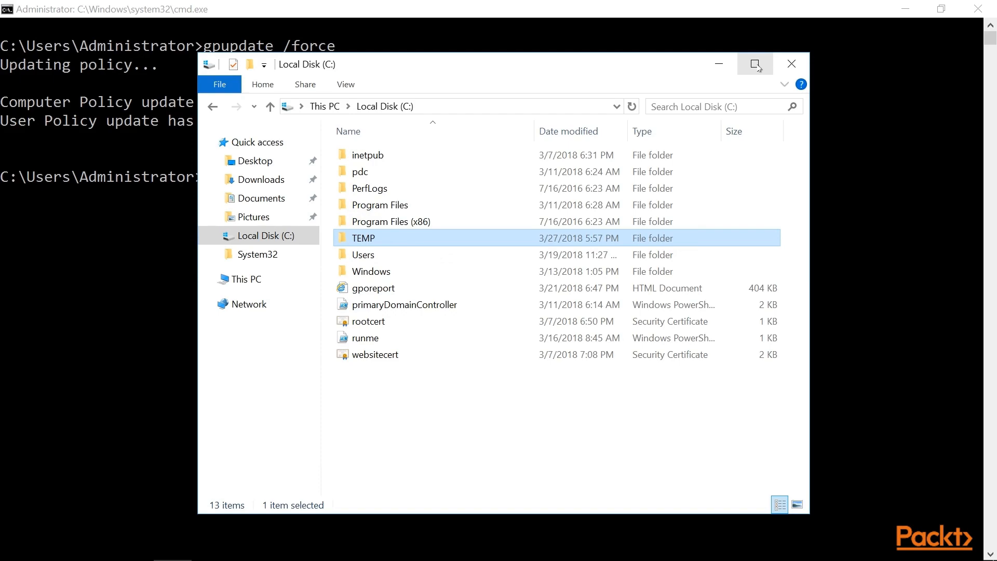
left_click(755, 63)
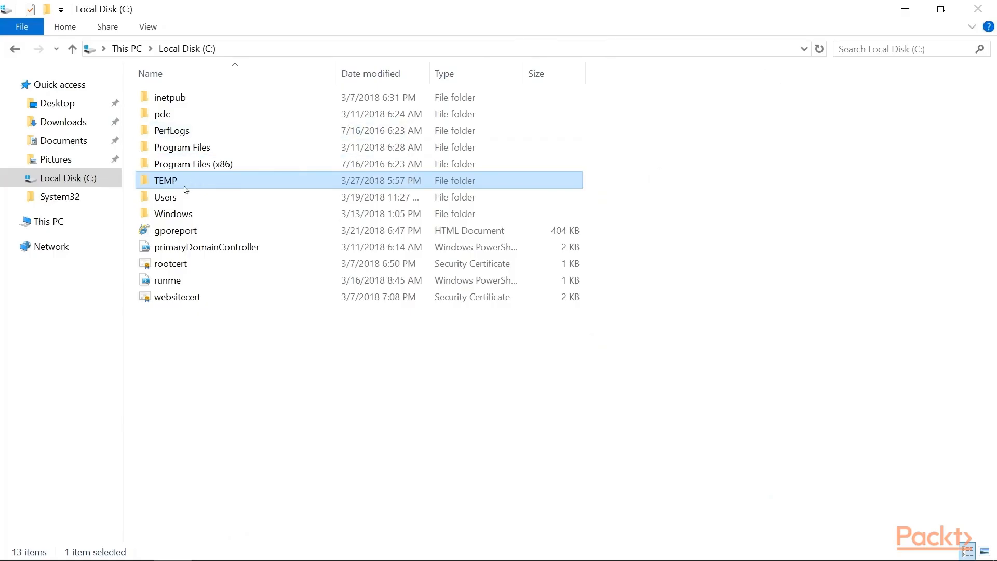
mouse_move(187, 188)
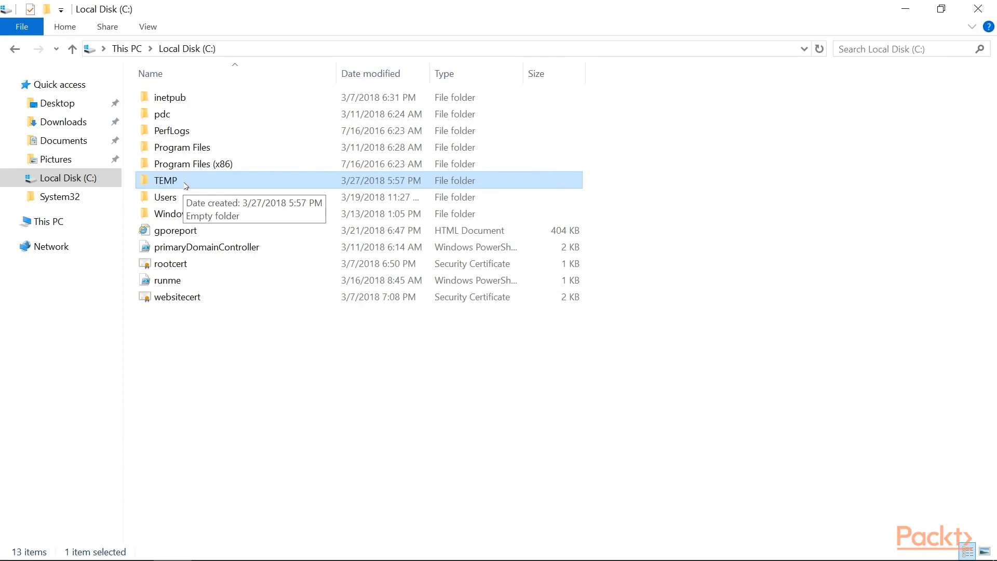
right_click(165, 180)
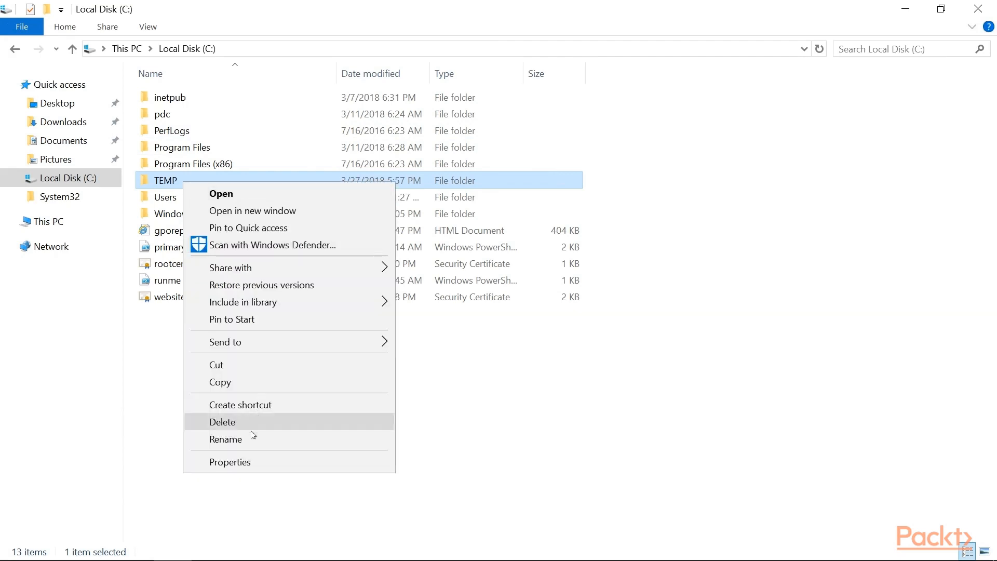
left_click(222, 421)
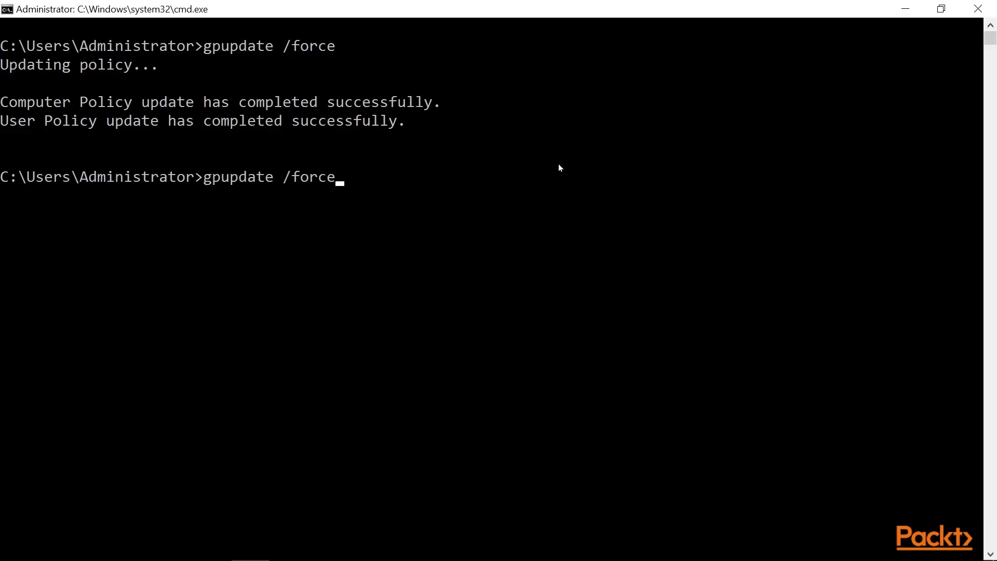
Step: Rerun gpupdate /force and select the recreated TEMP folder on C:
key("Enter")
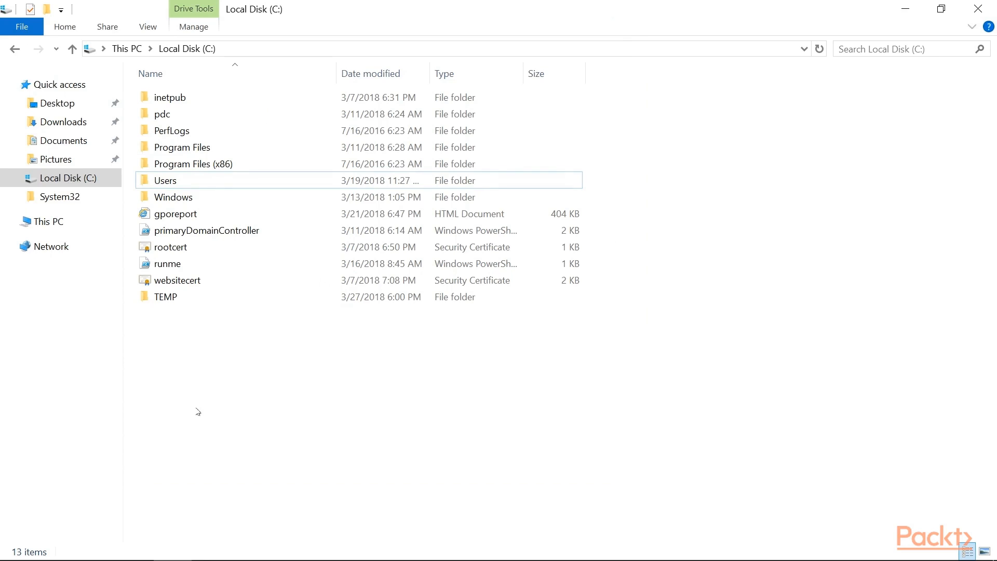
left_click(165, 297)
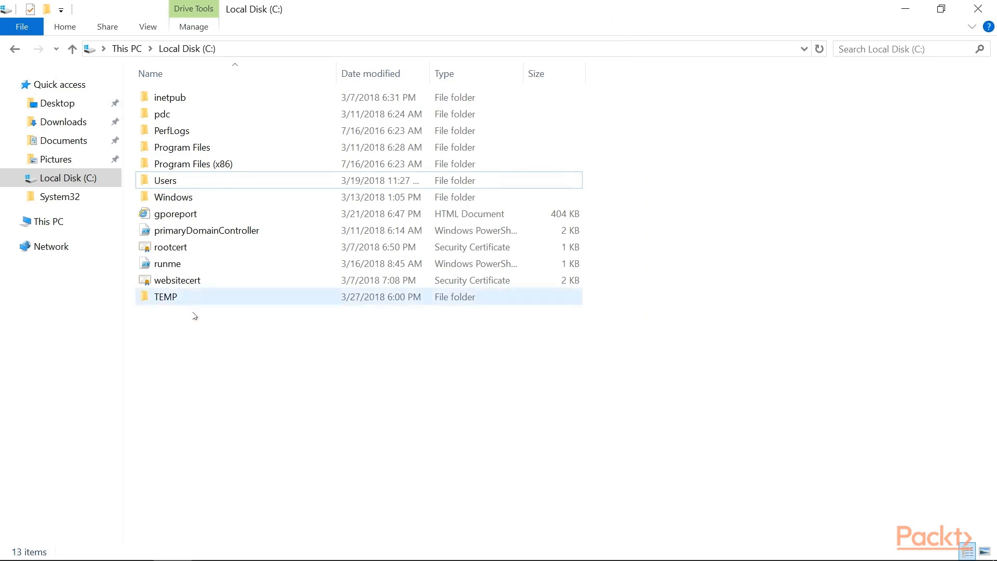